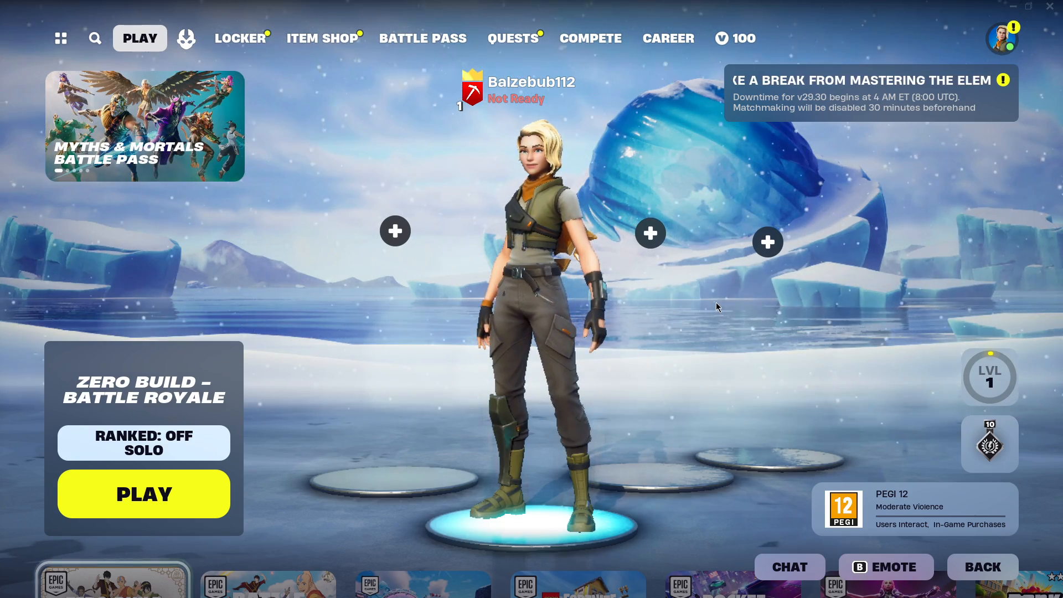
mouse_move(1007, 150)
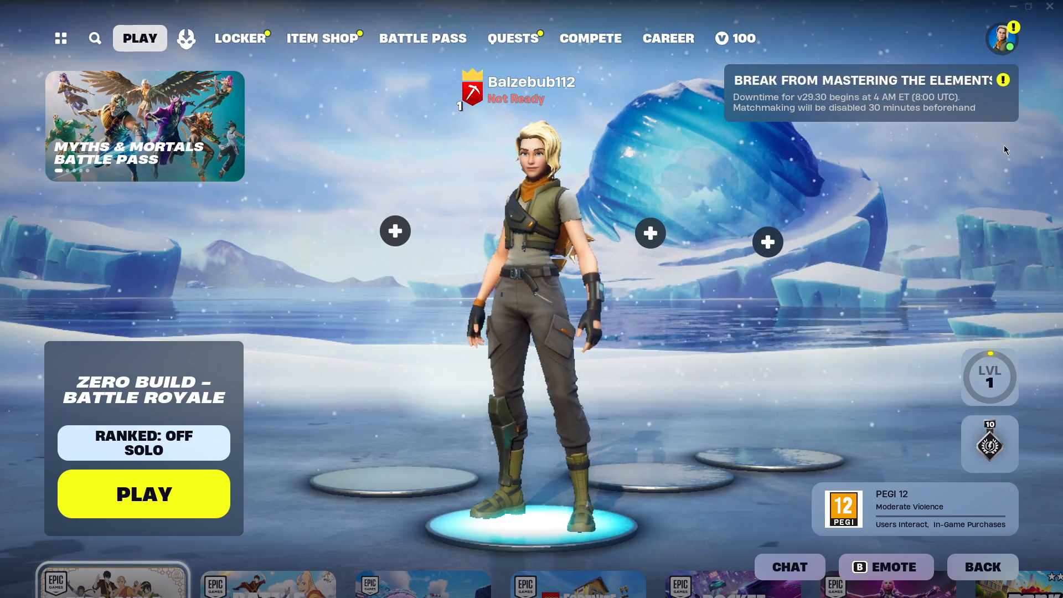
Open the Social panel from the profile avatar in the lobby's top-right corner
left_click(1001, 38)
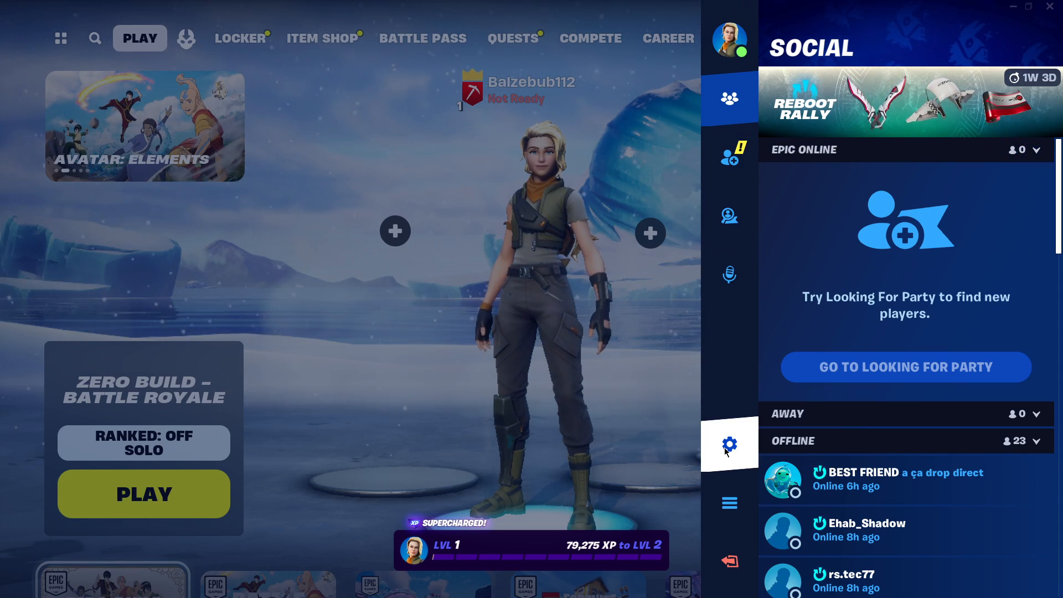
Open Settings from the Social panel and view the Frame Rate Limit choices (60 FPS)
left_click(729, 444)
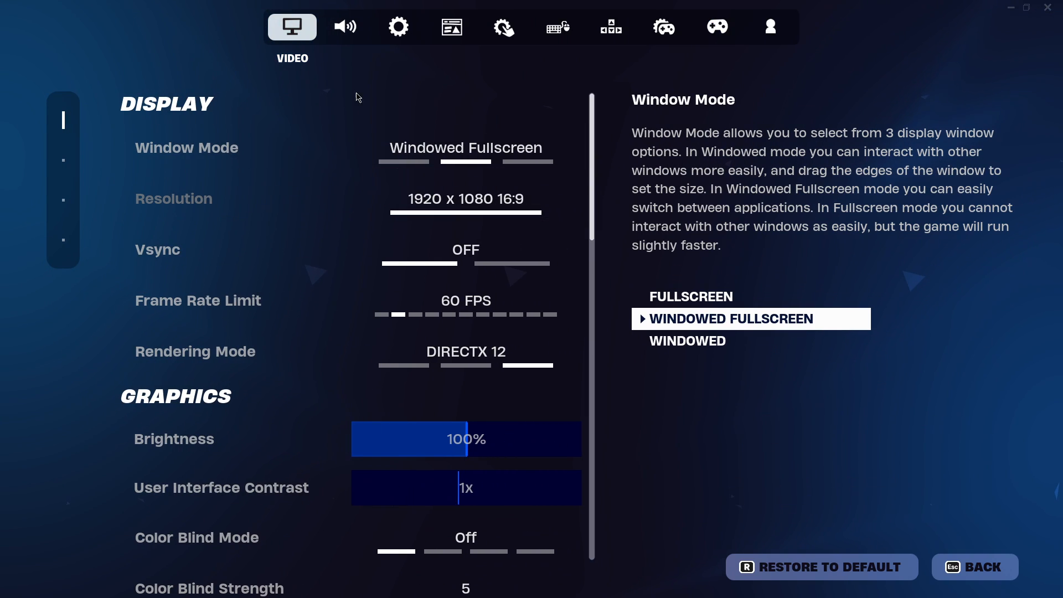
mouse_move(424, 173)
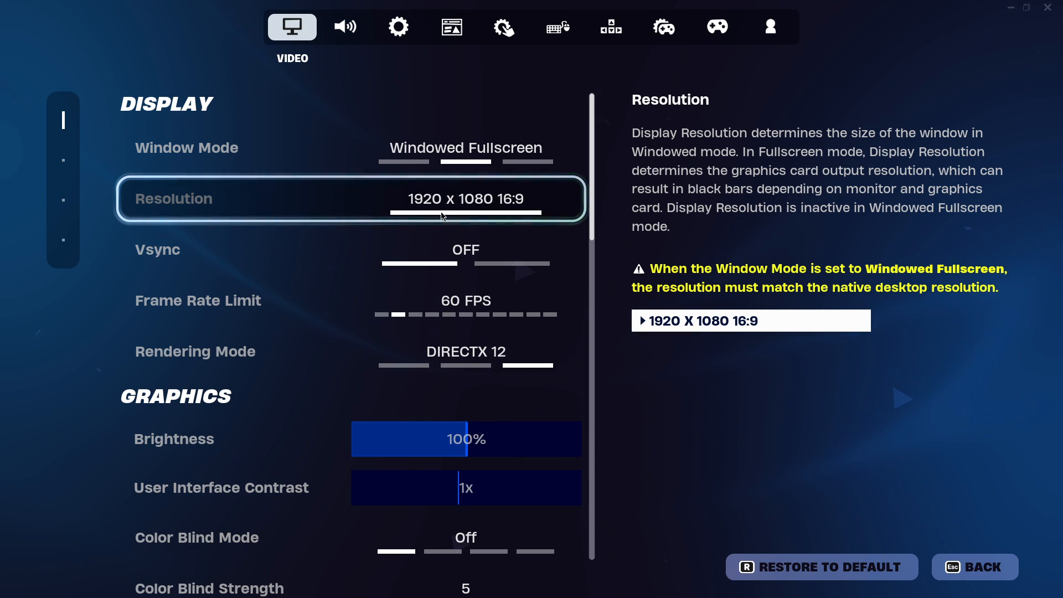
left_click(459, 298)
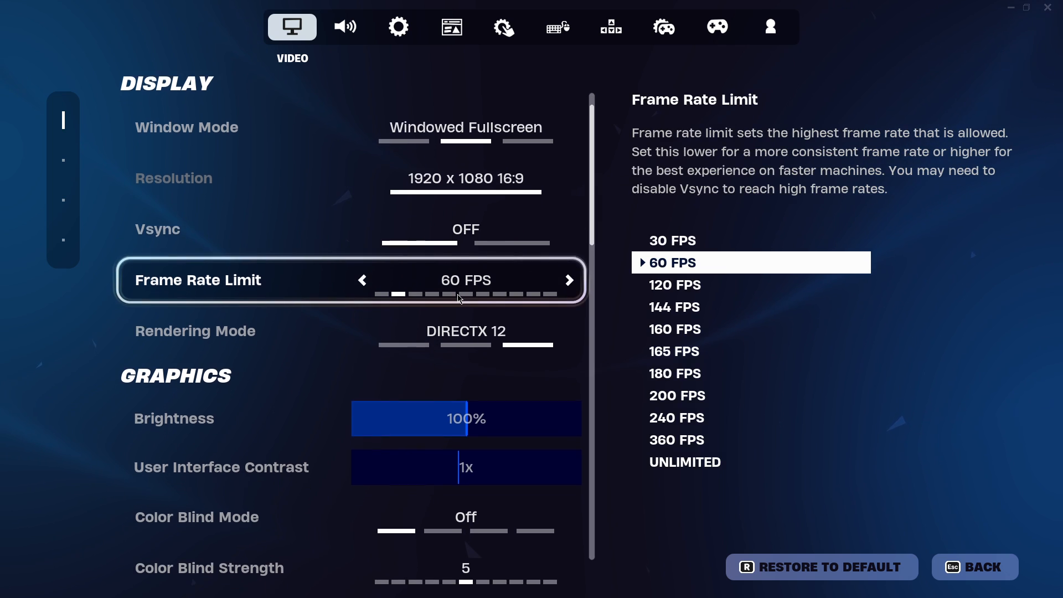
Scroll the Video settings past Motion Blur down to the Graphics Quality section
scroll("down", 3)
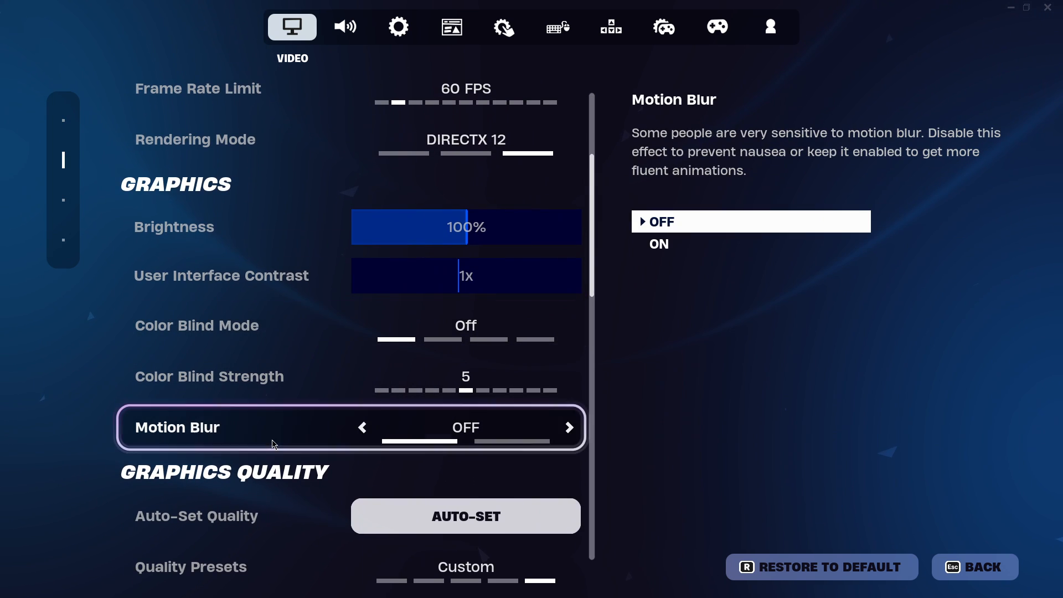
scroll("down", 3)
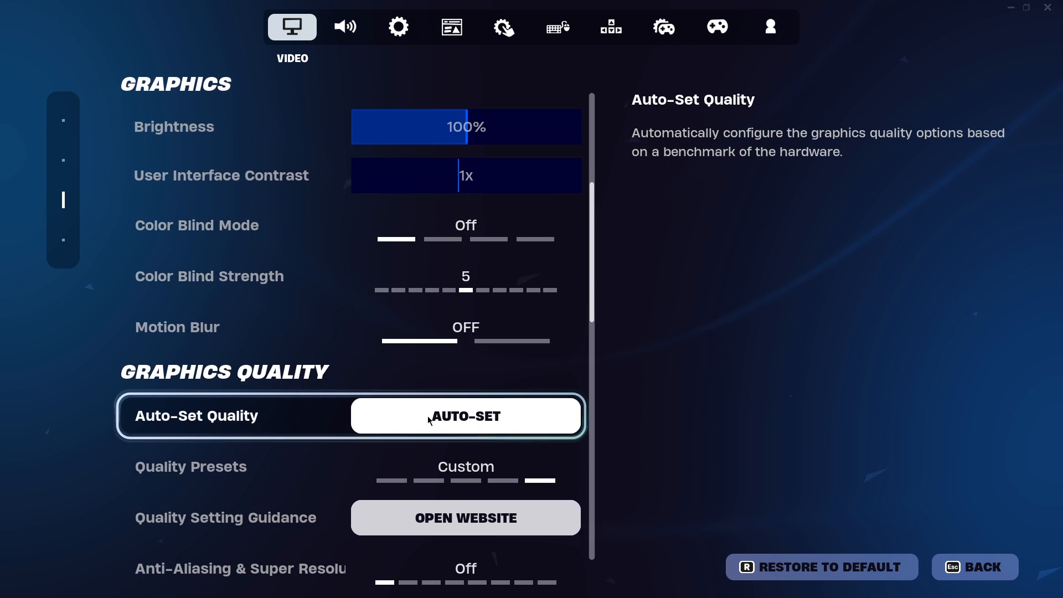
scroll("down", 3)
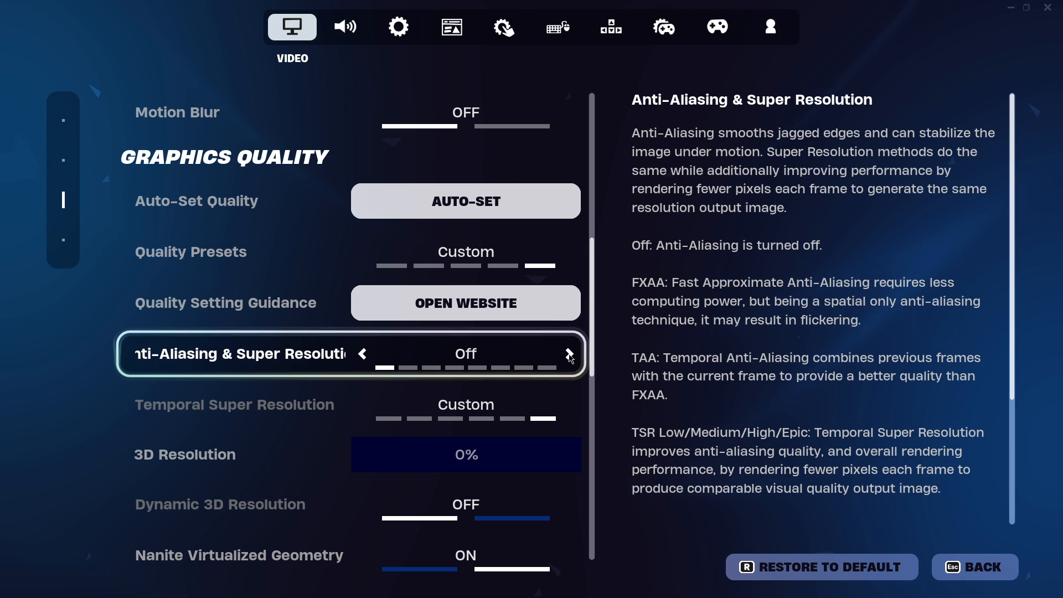
Cycle Anti-Aliasing & Super Resolution from Off through TSR Low up to TSR Epic
left_click(569, 354)
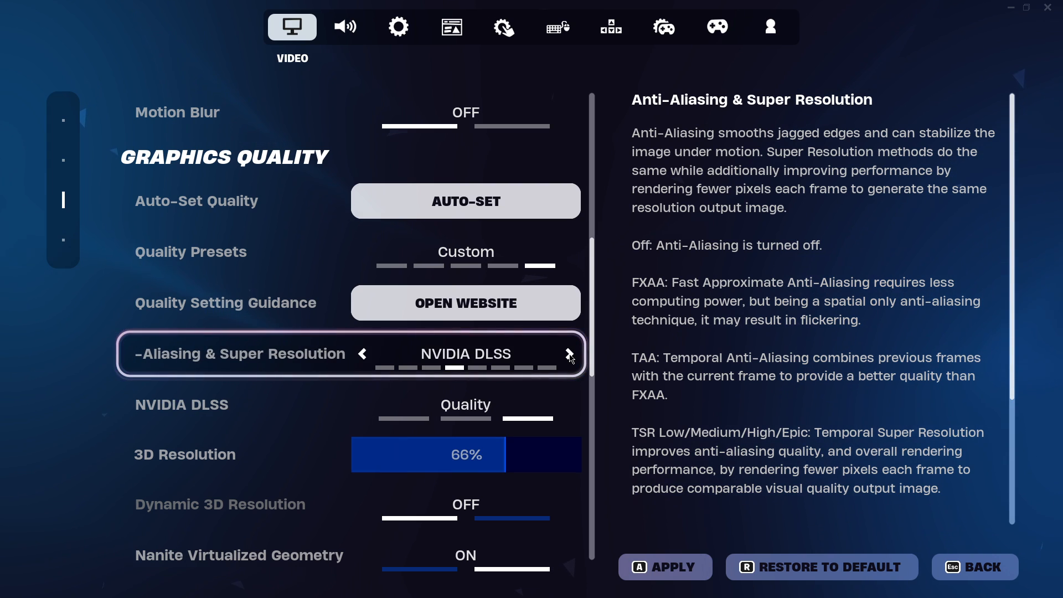
left_click(569, 354)
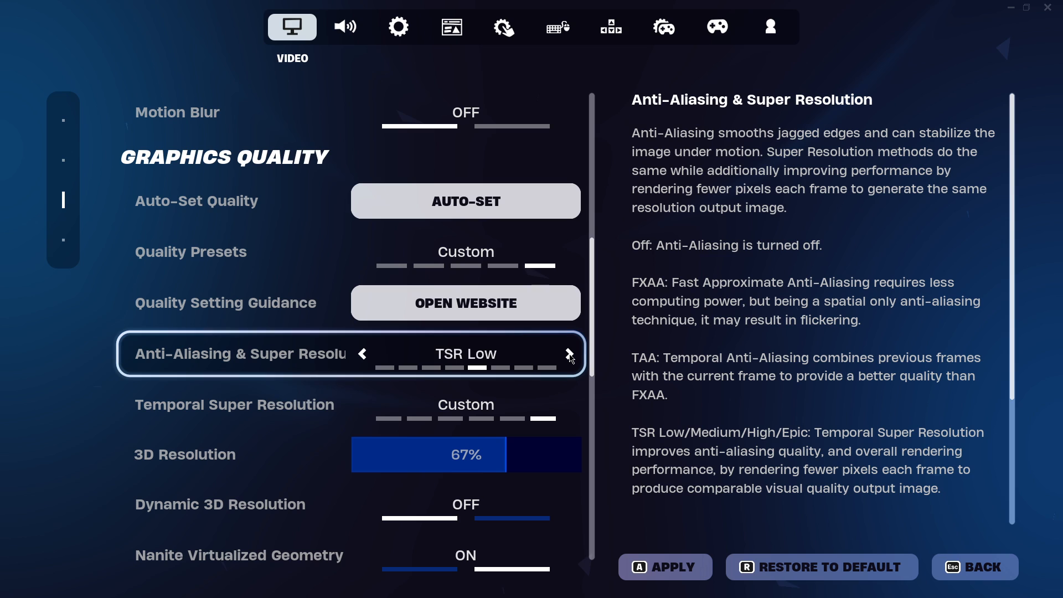
left_click(570, 354)
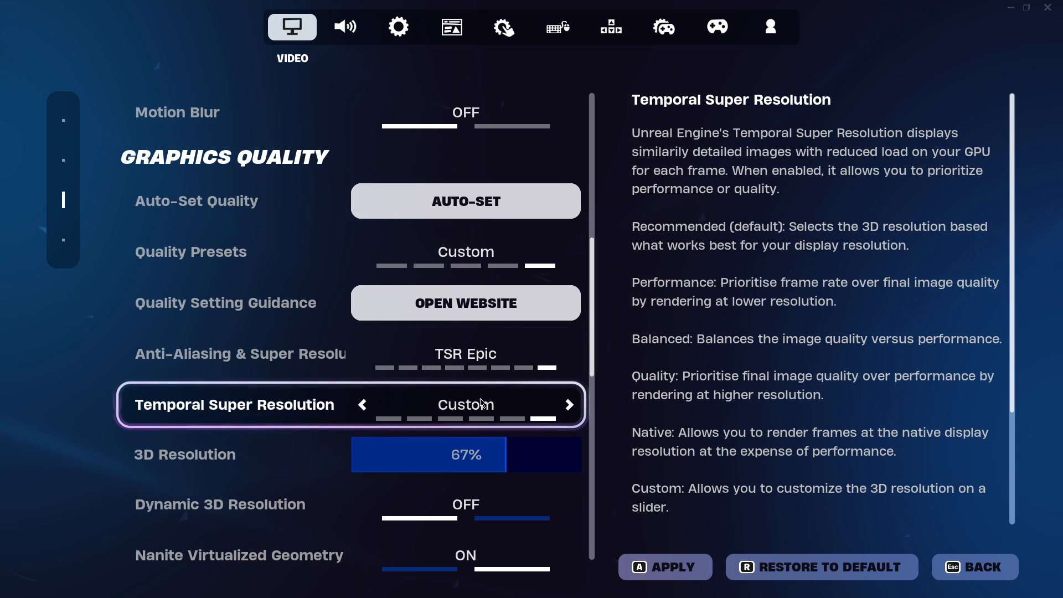
mouse_move(363, 406)
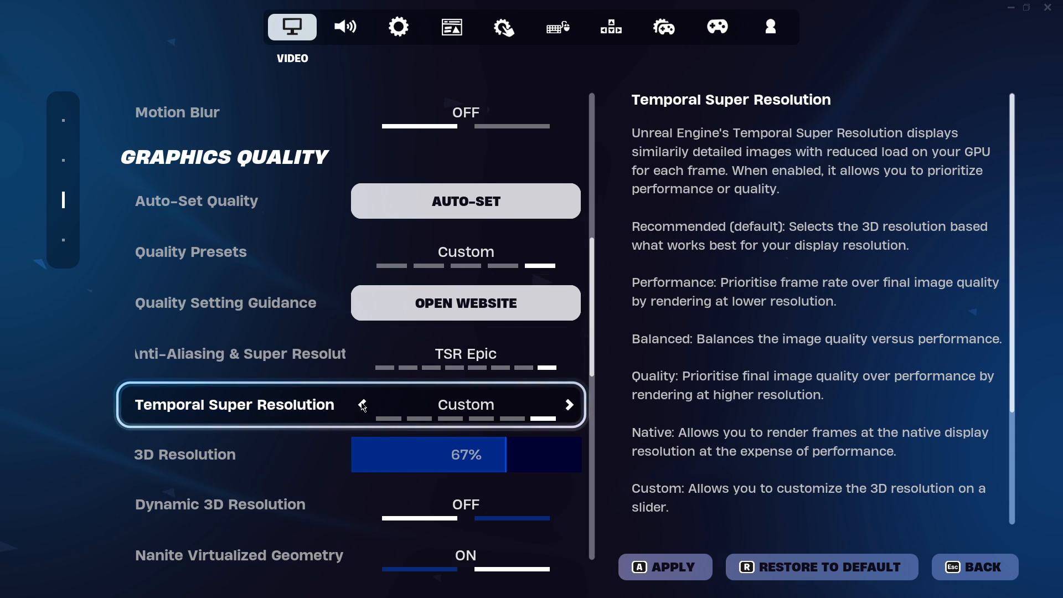
Change Temporal Super Resolution from Custom to Balanced
left_click(362, 405)
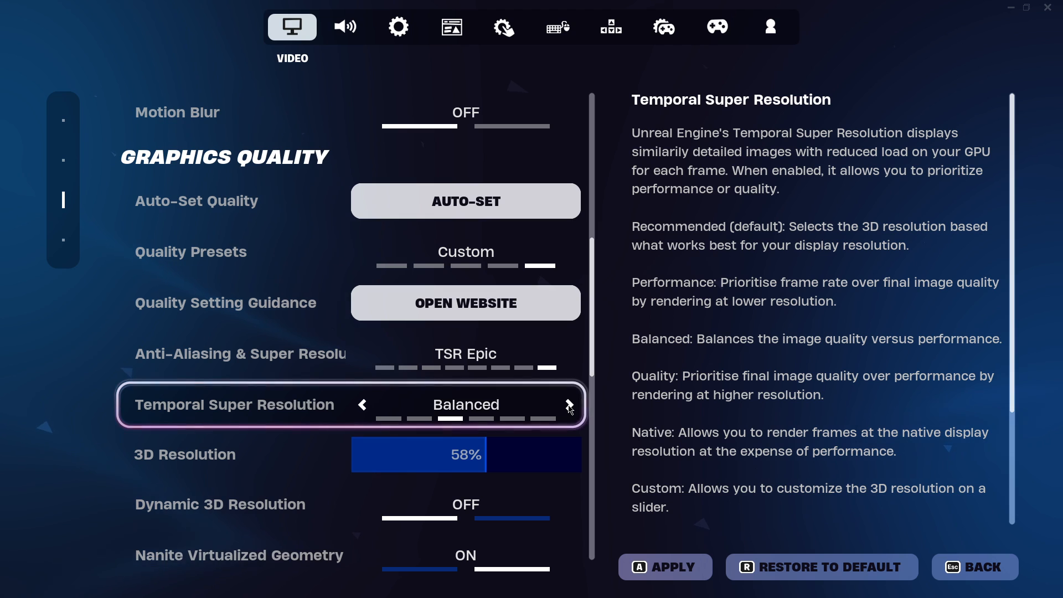
left_click(569, 406)
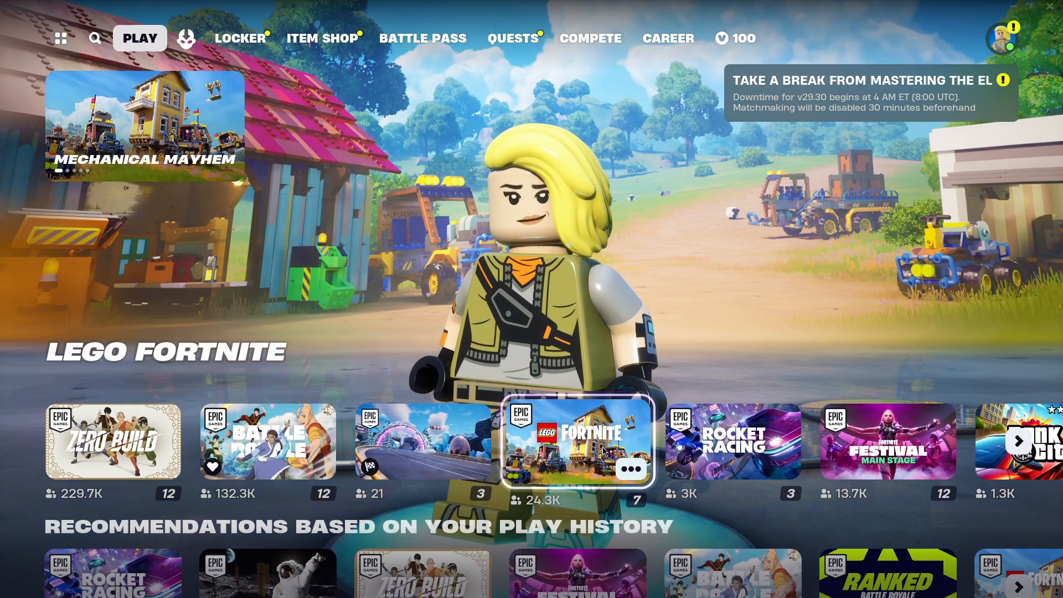
Select the Festival Main Stage tile in the lobby's mode carousel
left_click(888, 441)
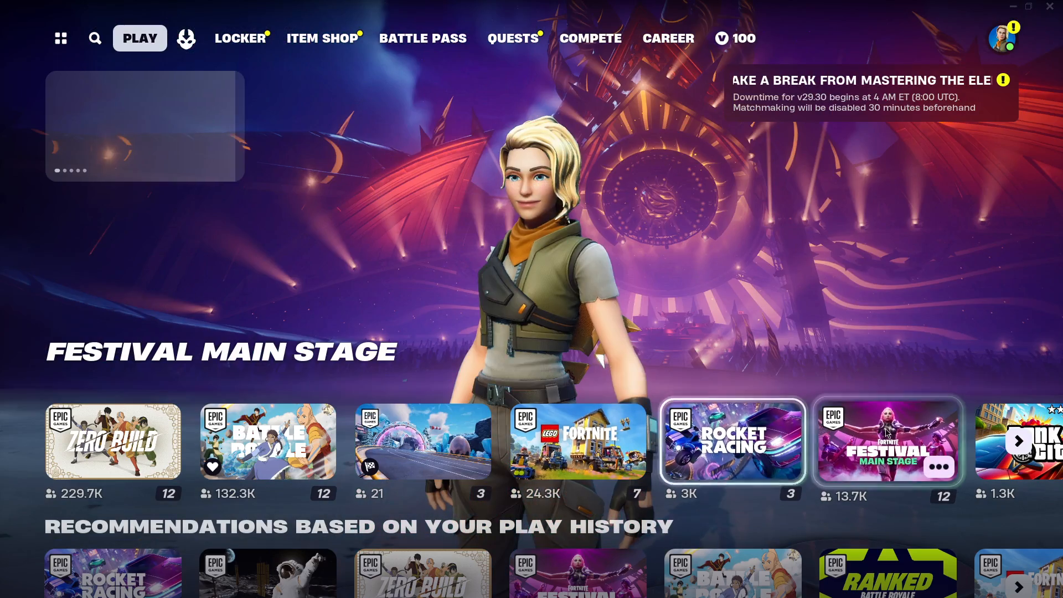